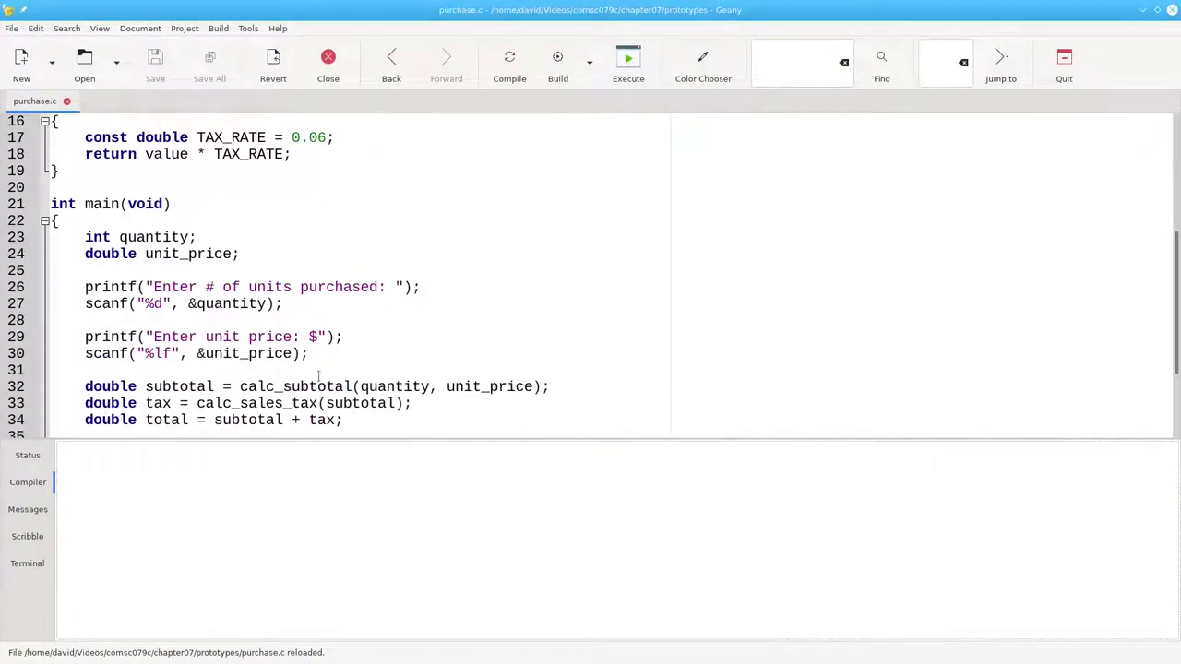
pyautogui.moveTo(518, 288)
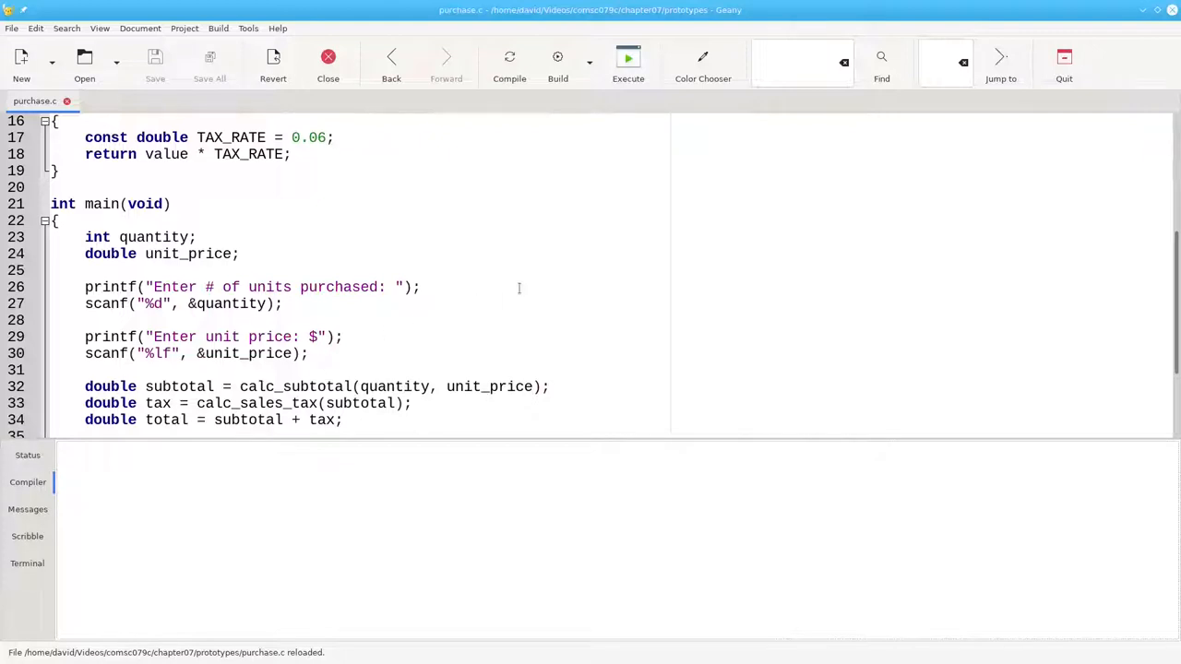
pyautogui.moveTo(517, 286)
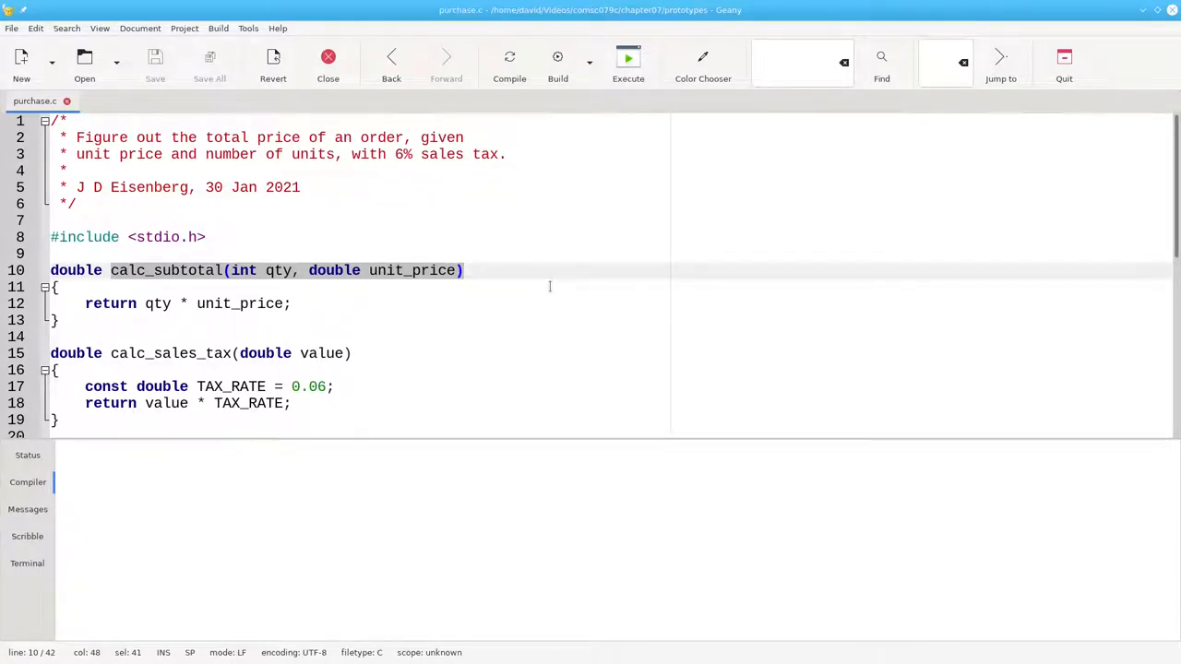
# Step: Scroll down to the calc_subtotal call on line 32 in main
pyautogui.scroll(-3)
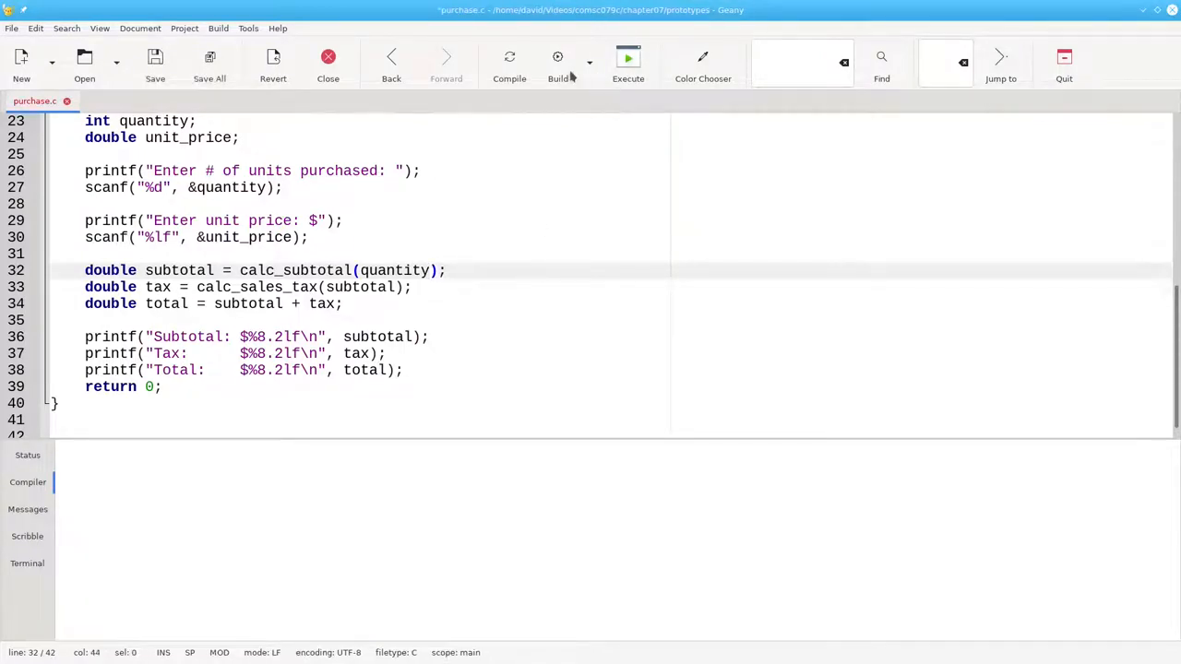
# Step: Restore the calc_subtotal call with both arguments and compile purchase.c
pyautogui.click(509, 63)
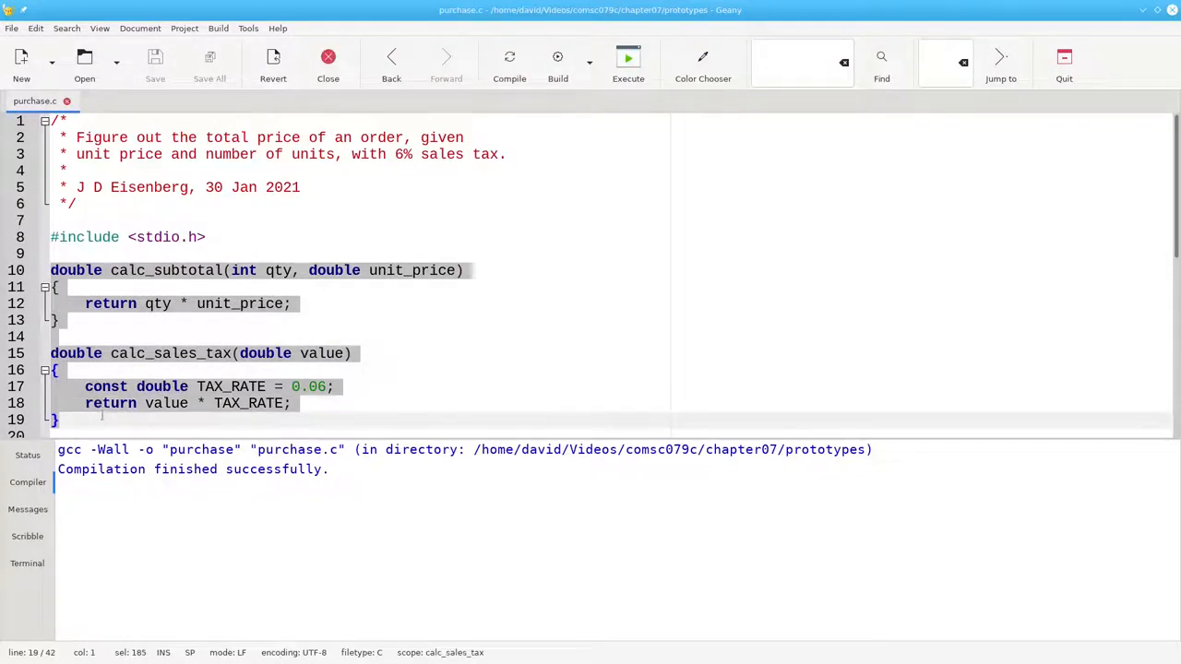
# Step: Scroll down past main to the end of purchase.c to paste the two functions
pyautogui.scroll(-3)
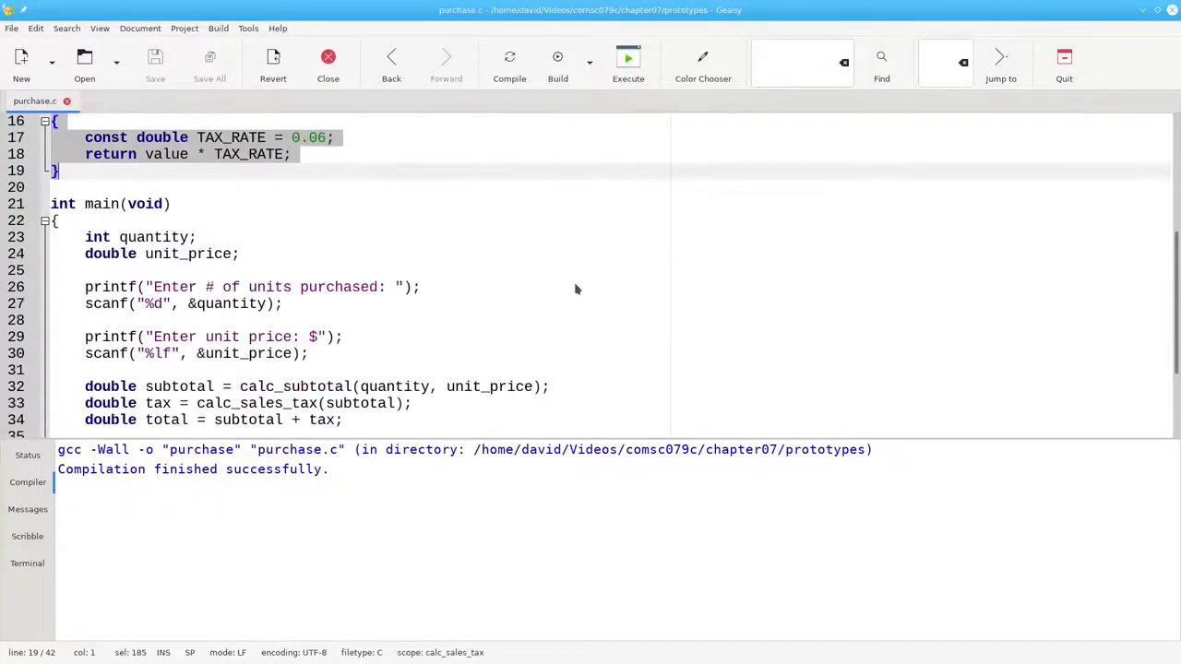
pyautogui.scroll(-3)
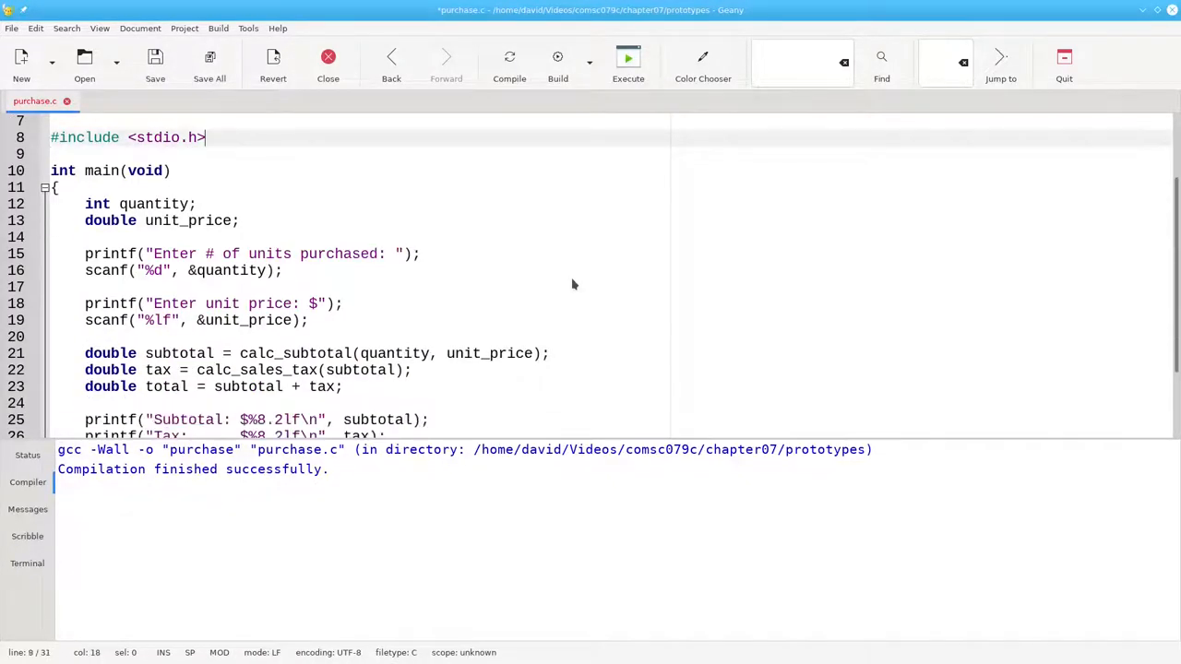
pyautogui.scroll(-3)
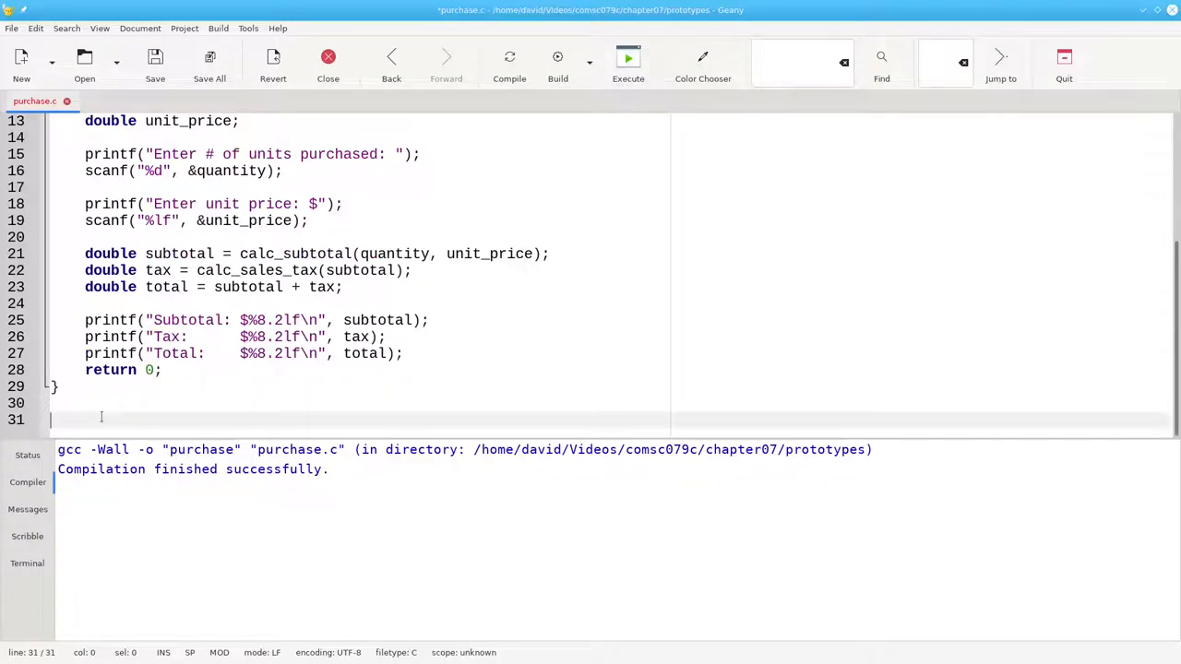
pyautogui.scroll(-3)
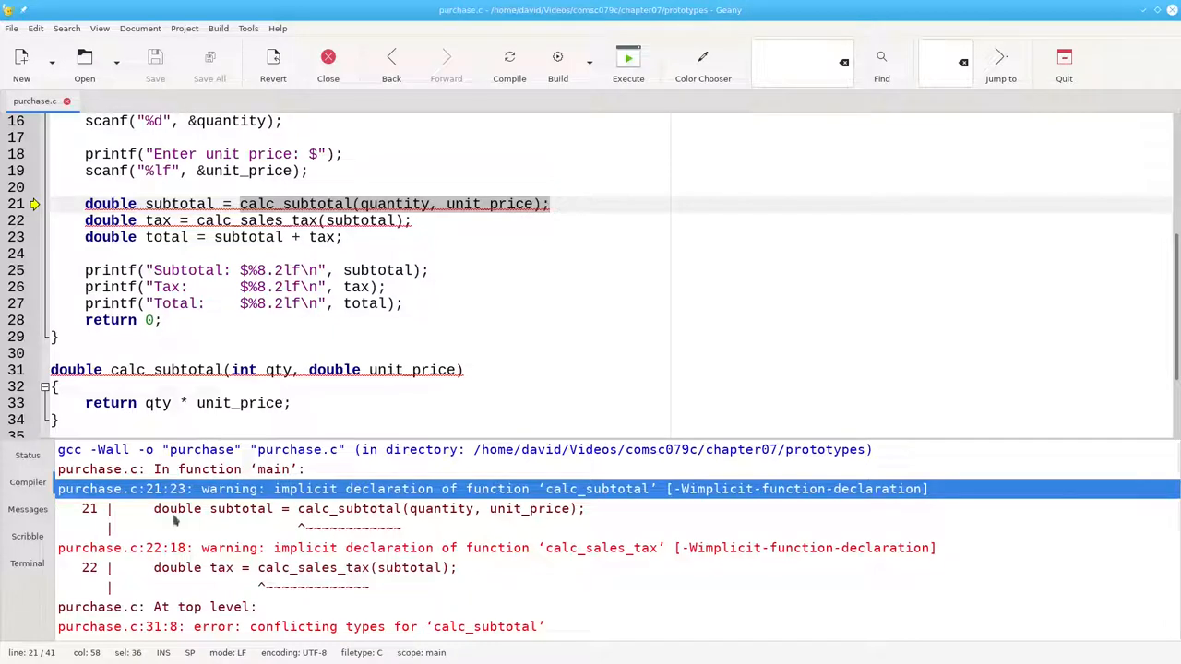
# Step: Scroll through the compile warnings for implicit declarations and conflicting types
pyautogui.scroll(-3)
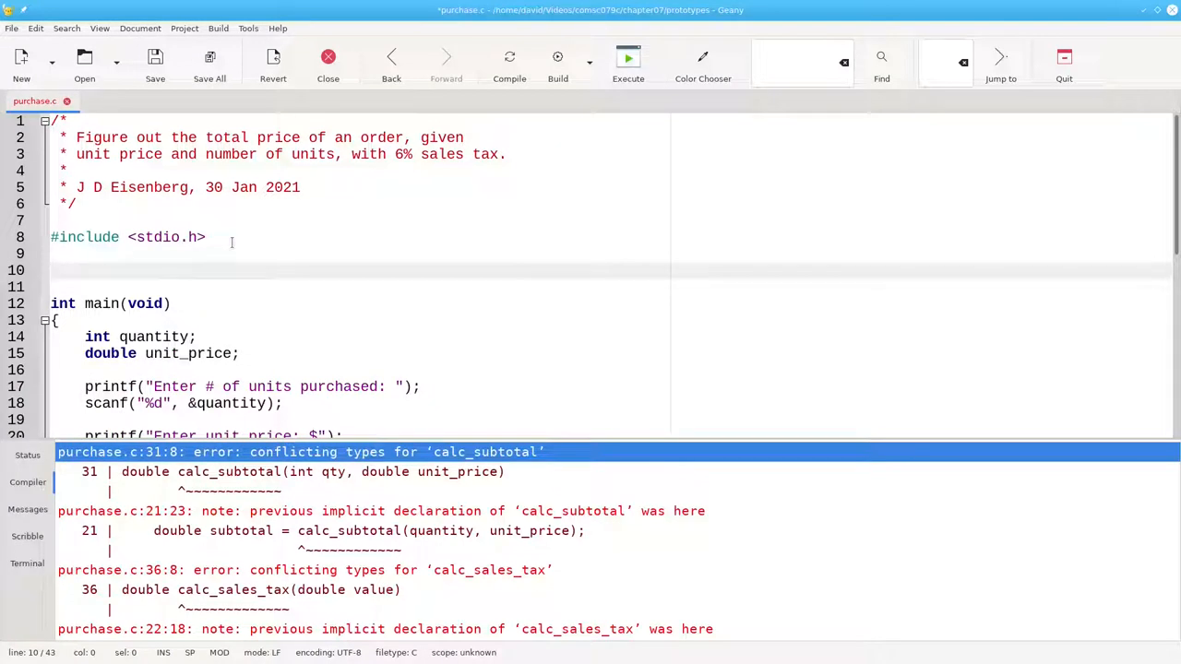
# Step: Type the prototype 'double calc_subtotal(int, double);' on line 10 and start a new line
pyautogui.write('double c')
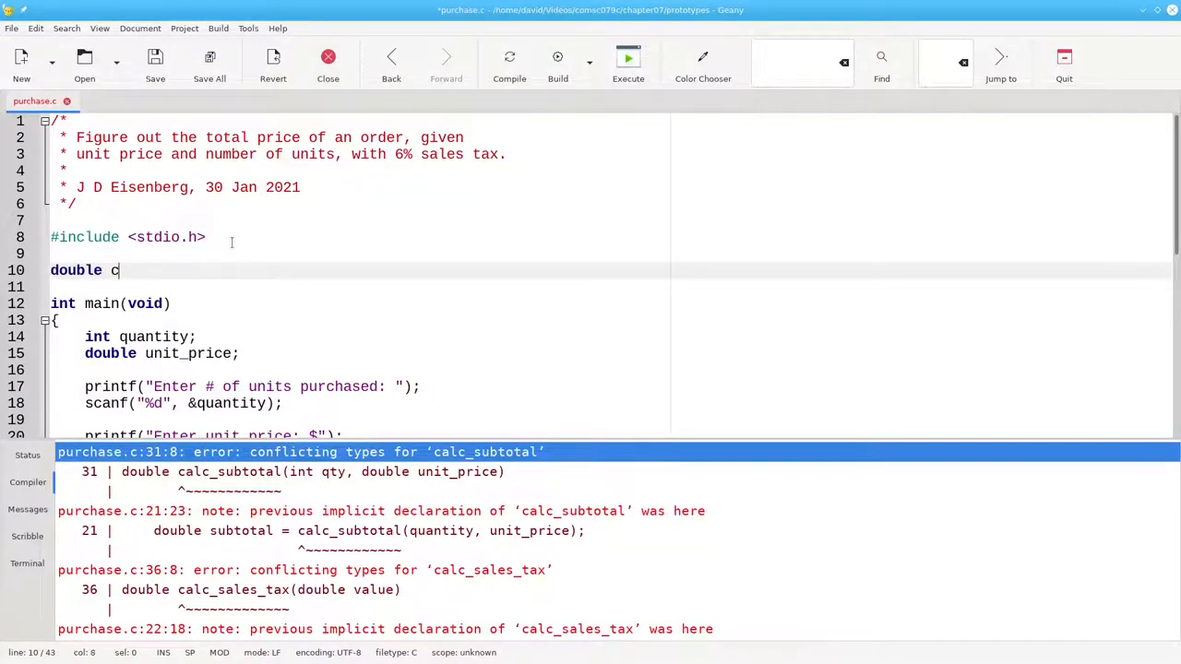
pyautogui.write('alc_sub')
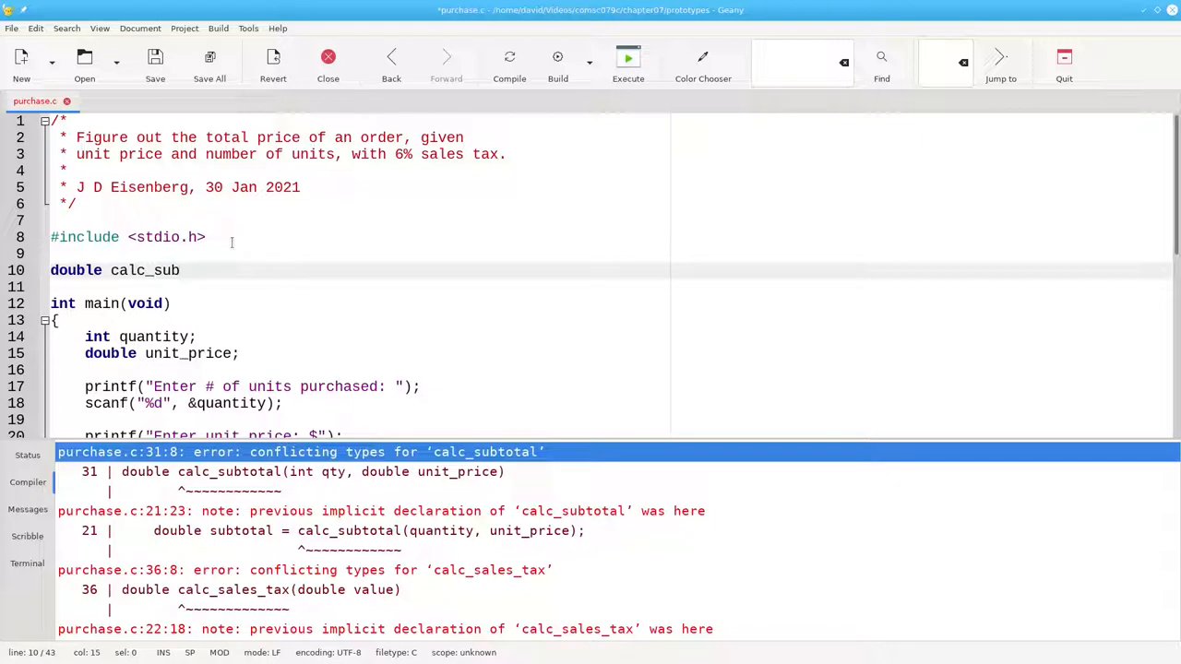
pyautogui.write('total')
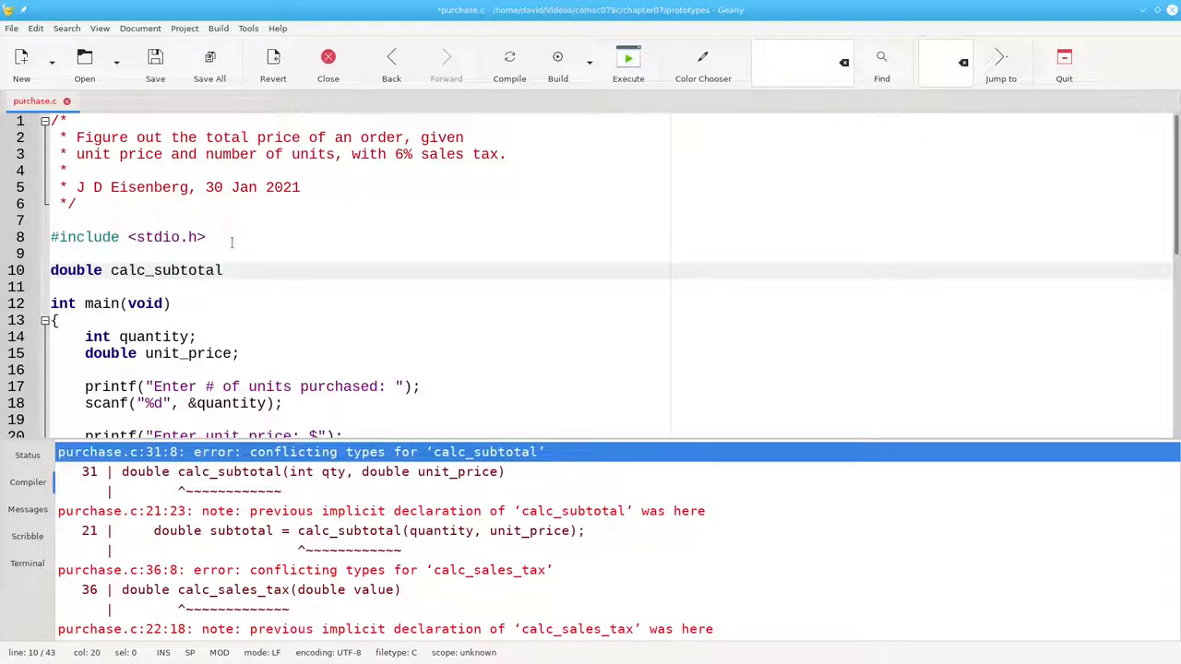
pyautogui.write('(int,')
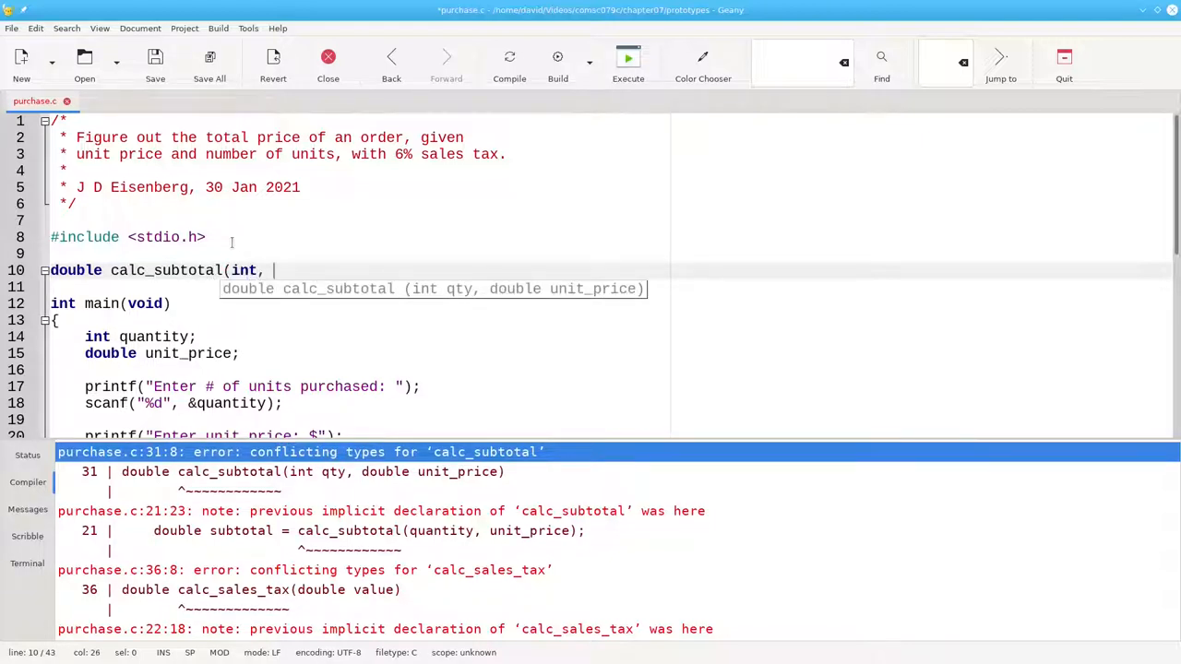
pyautogui.write('double)')
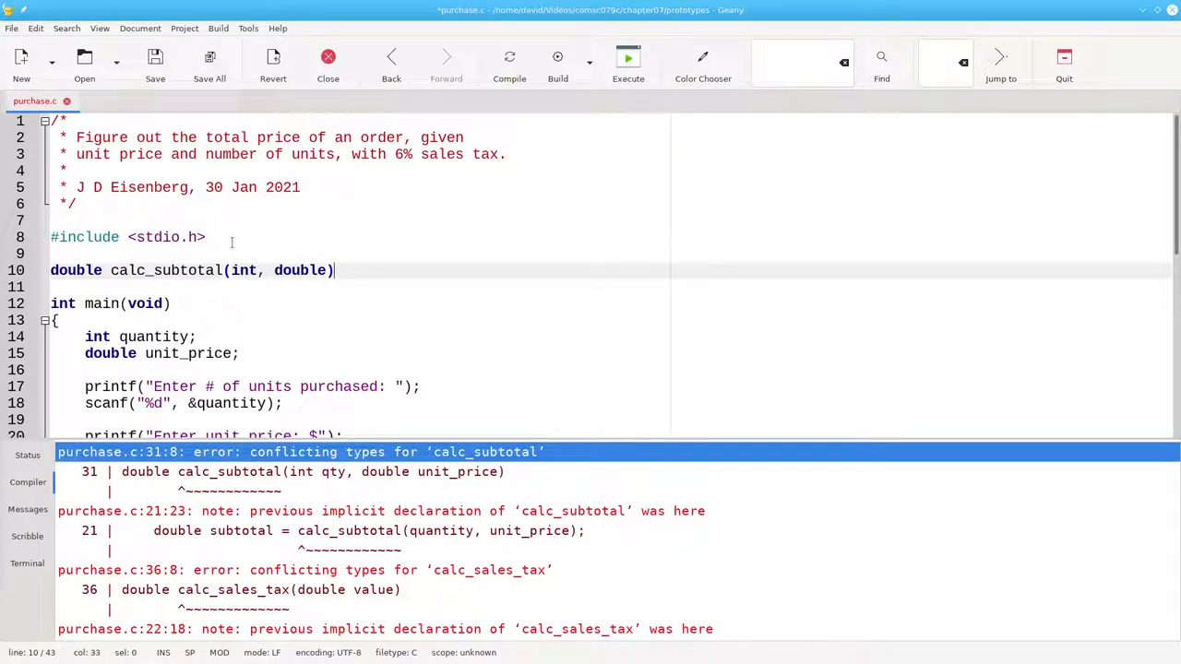
pyautogui.write(';')
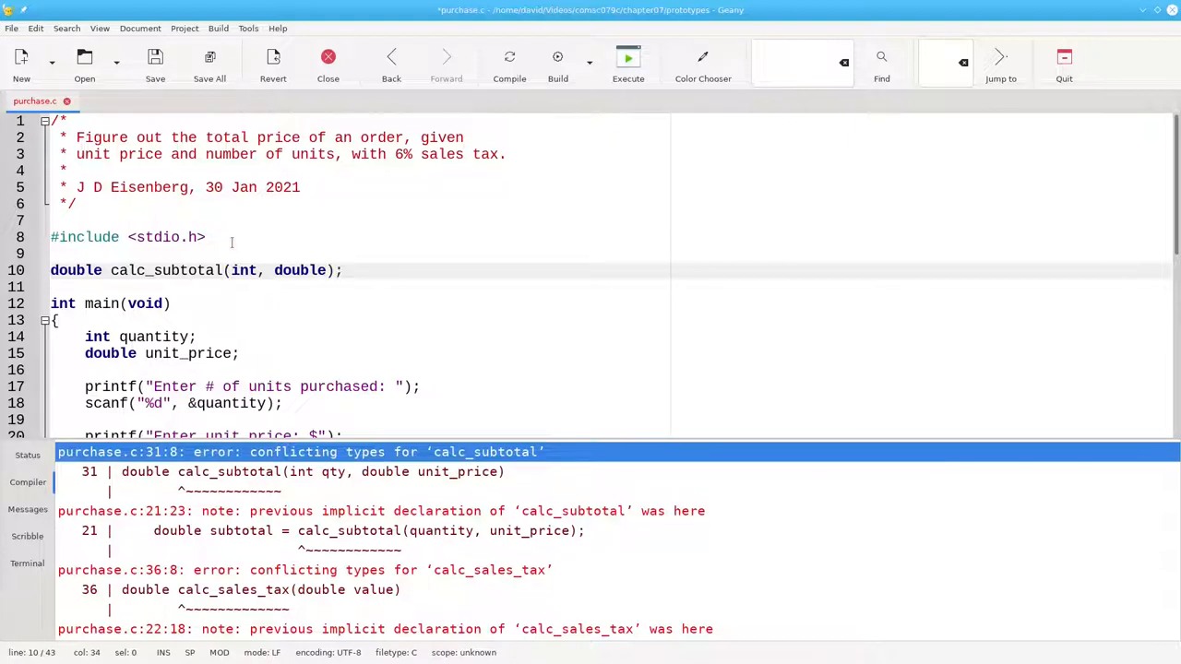
pyautogui.press('Return')
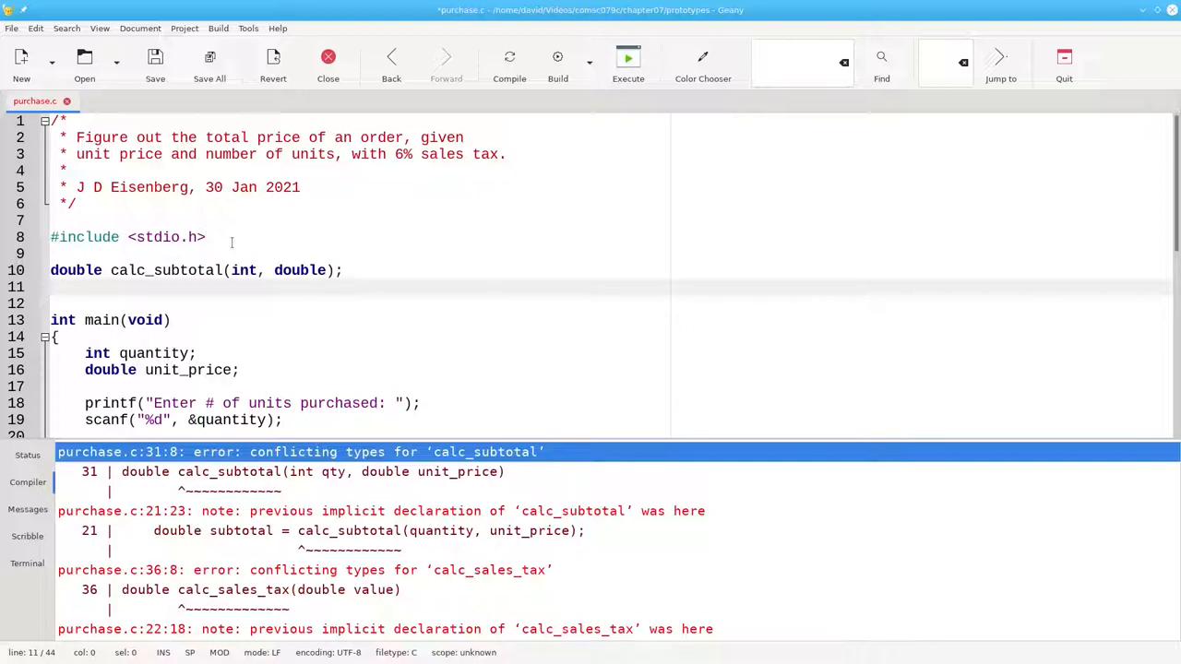
# Step: Type the prototype 'double calc_sales_tax(double);' on line 11
pyautogui.write('double calc')
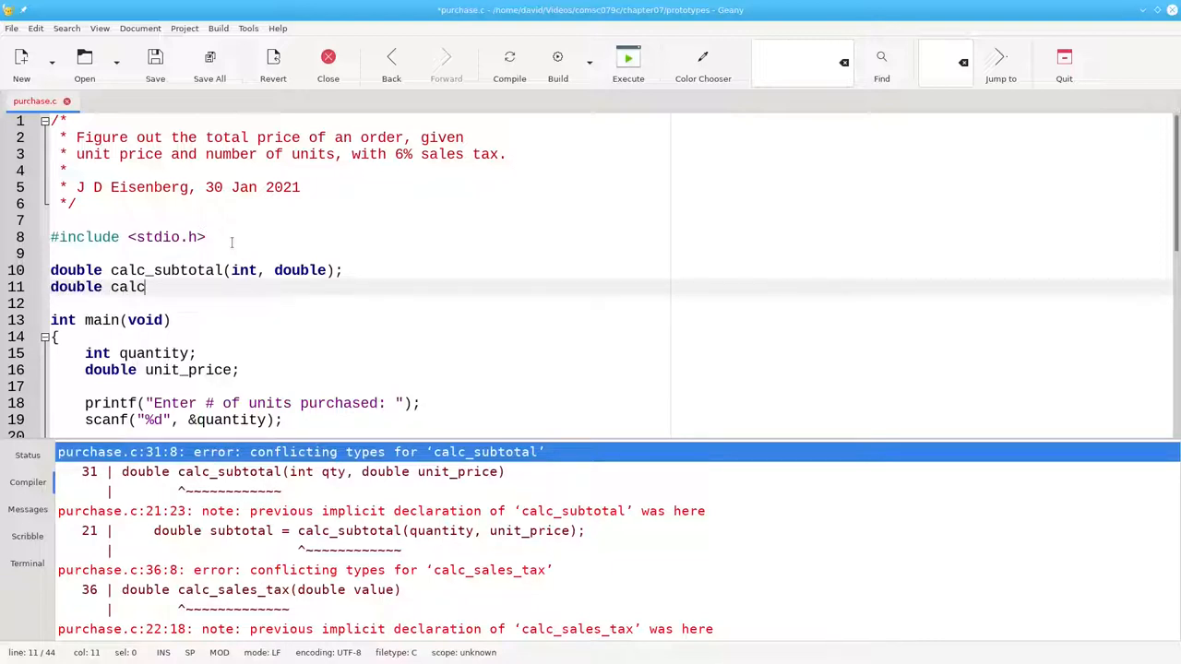
pyautogui.write('_sales_tax')
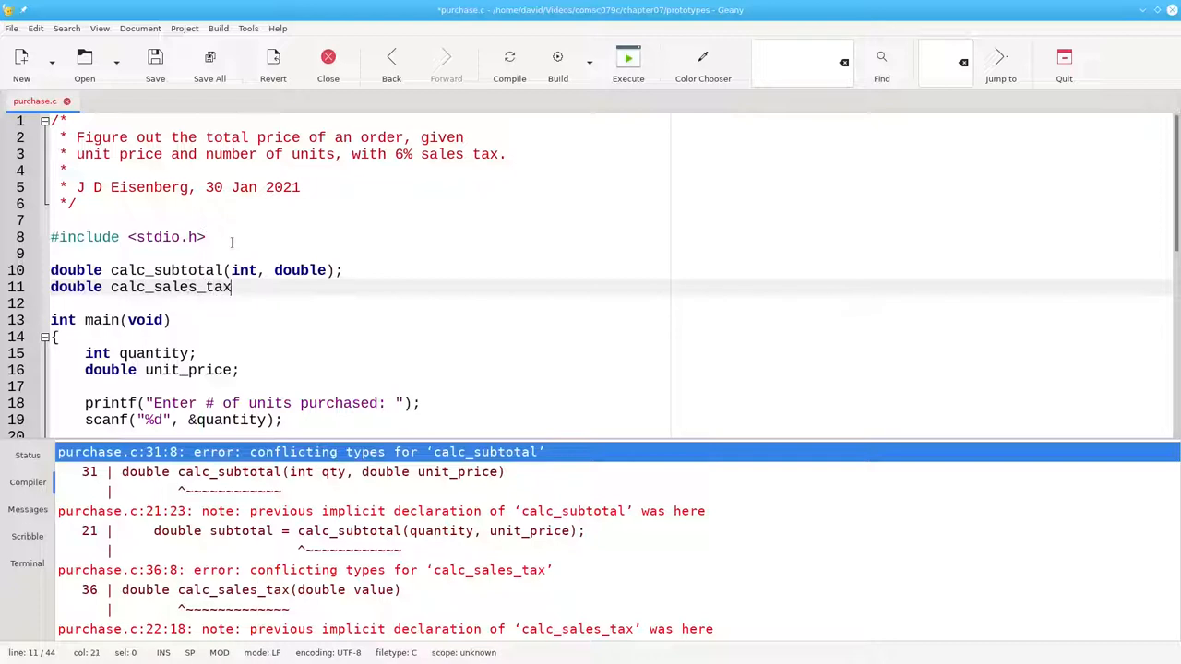
pyautogui.write('(double);')
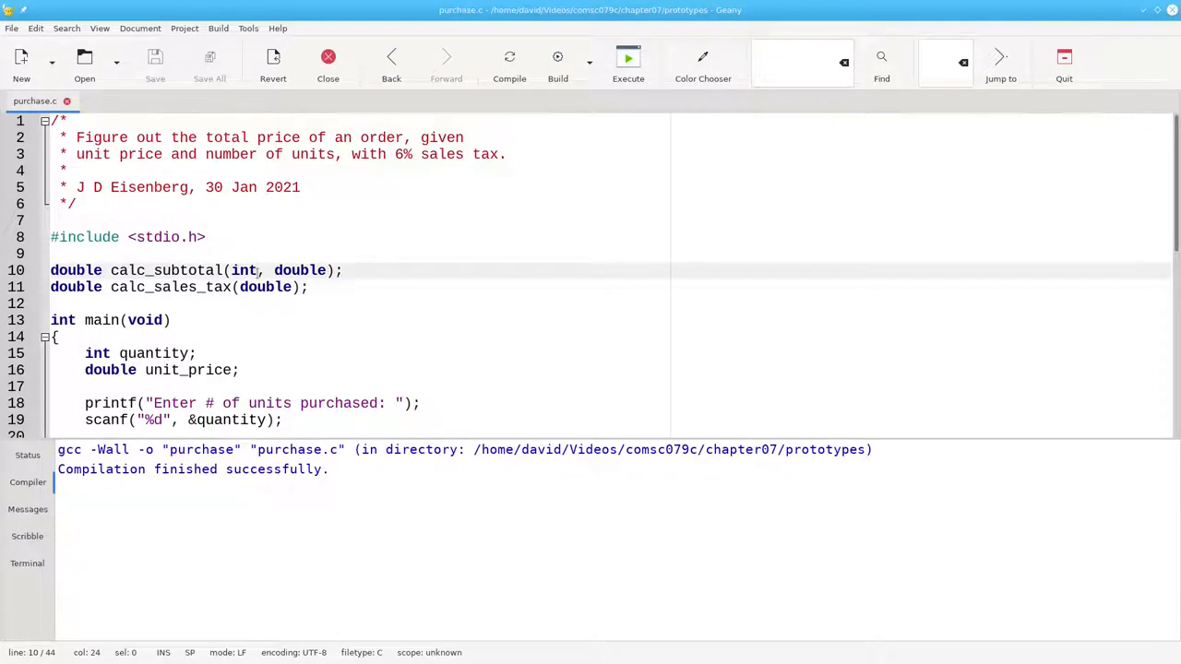
# Step: Add parameter names so the calc_subtotal prototype reads 'int qty, double unit_pri'
pyautogui.write('qty, double unit_pri')
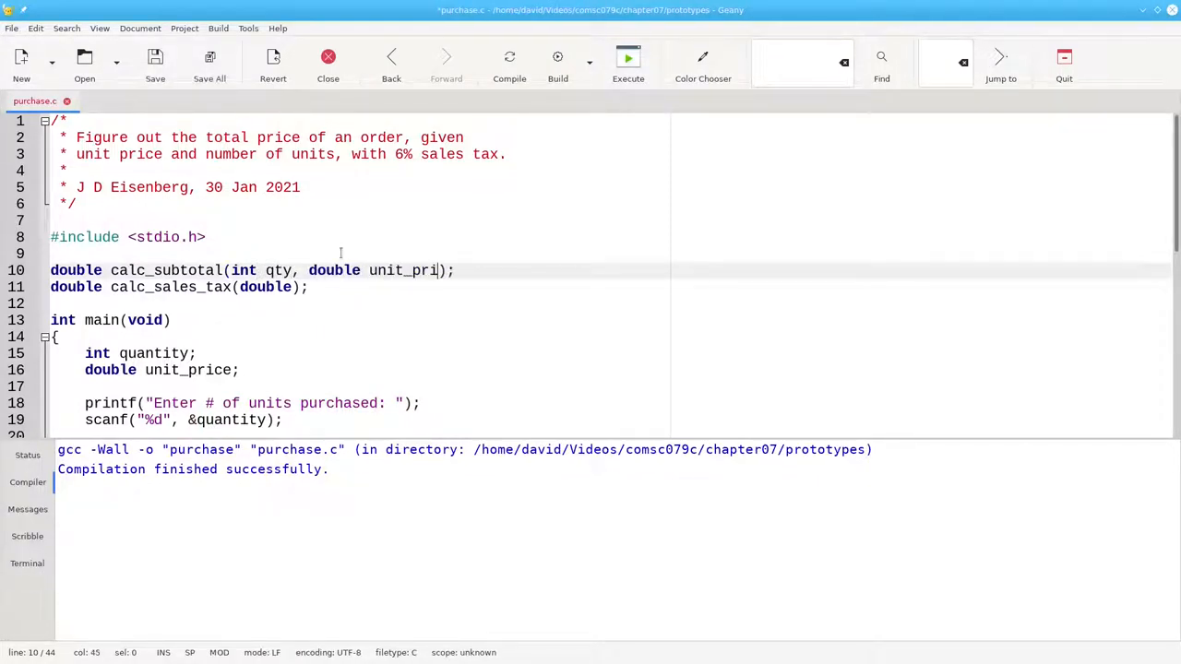